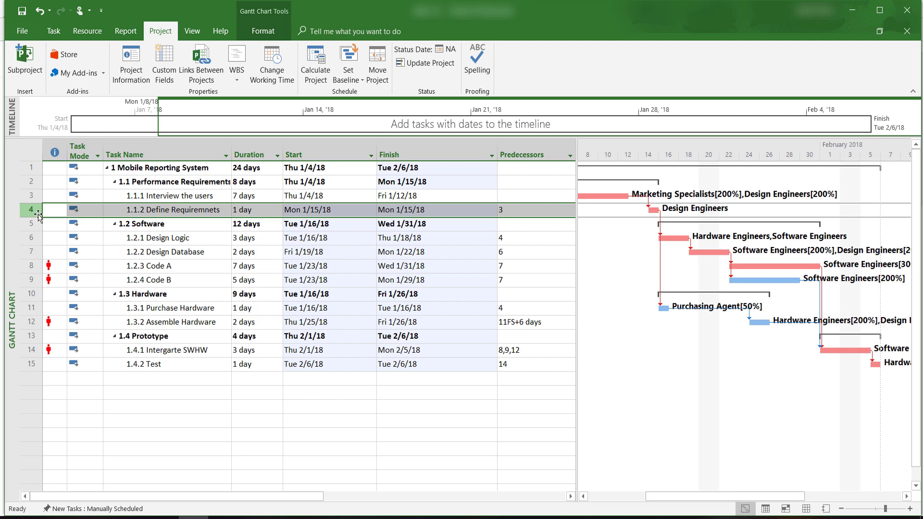
Step: Mark task 1.1.2 Define Requirements as a milestone in its Task Information dialog
{"action": "right_click", "coordinate": [174, 209]}
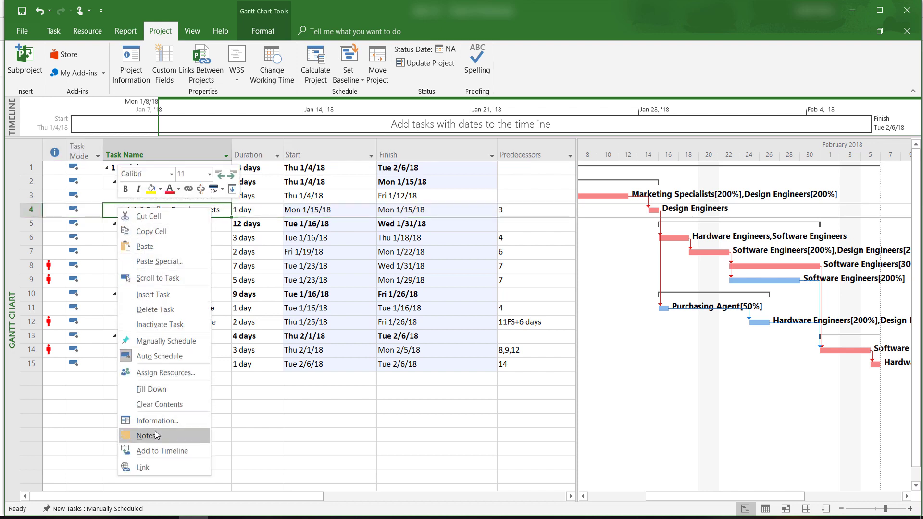
{"action": "left_click", "coordinate": [158, 421]}
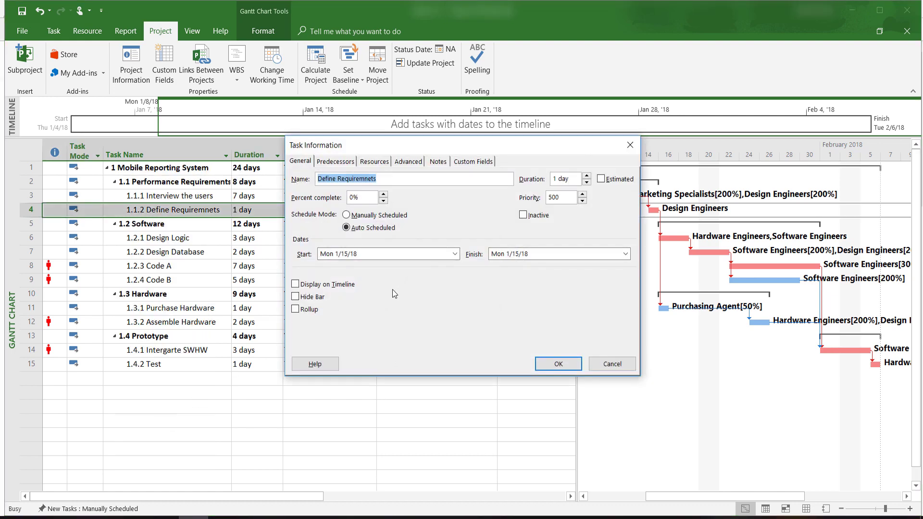
{"action": "left_click", "coordinate": [408, 161]}
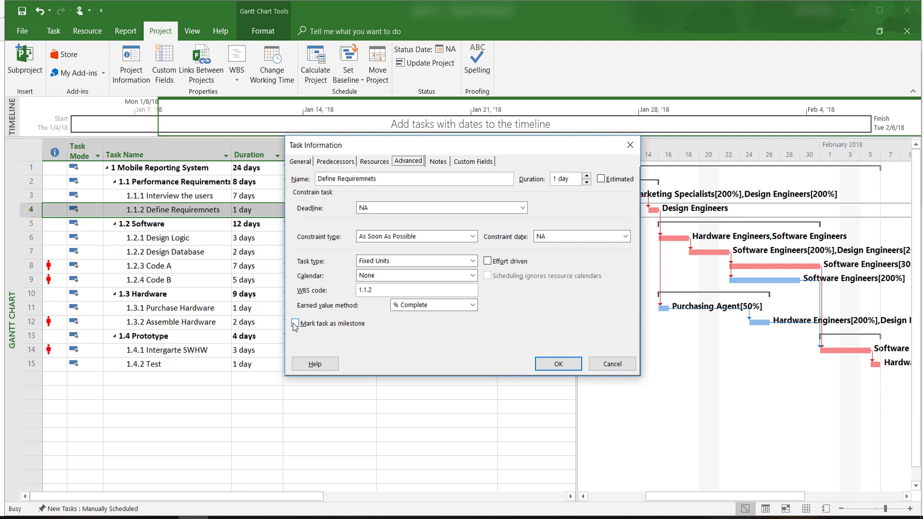
{"action": "mouse_move", "coordinate": [295, 321]}
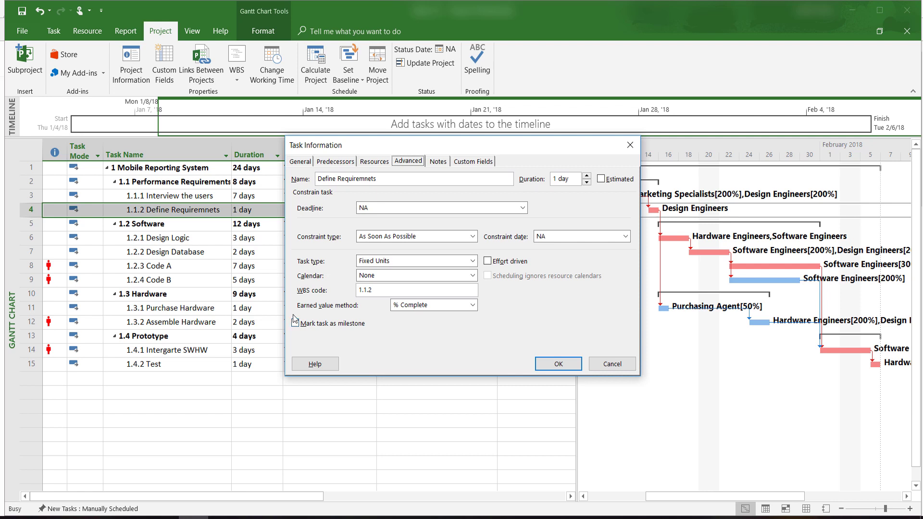
{"action": "left_click", "coordinate": [294, 323]}
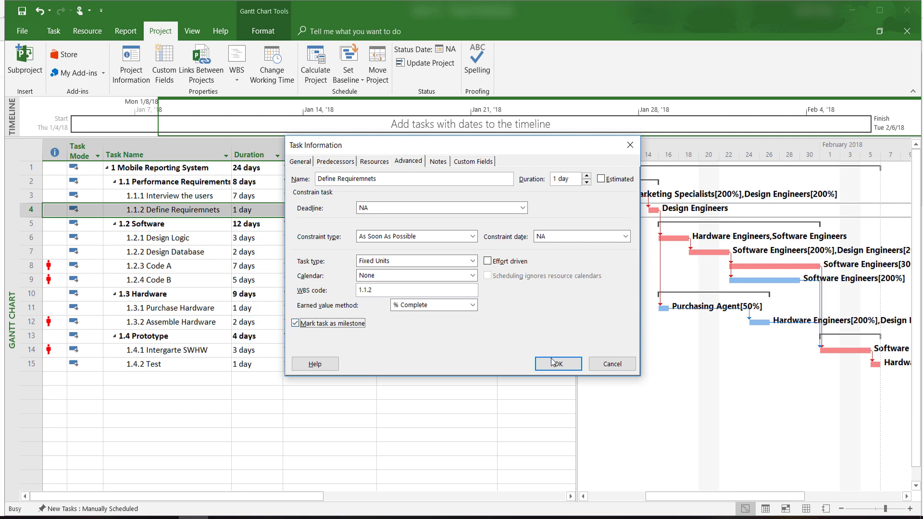
{"action": "left_click", "coordinate": [557, 364]}
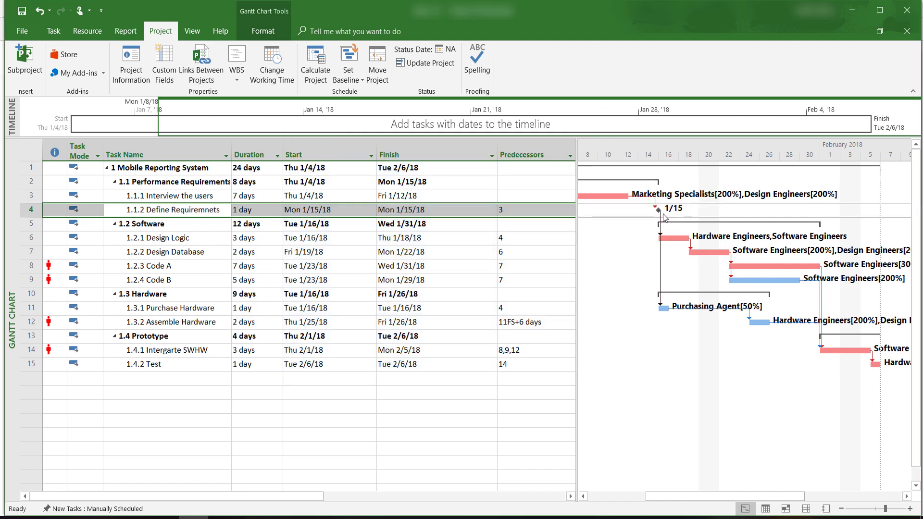
{"action": "mouse_move", "coordinate": [661, 213]}
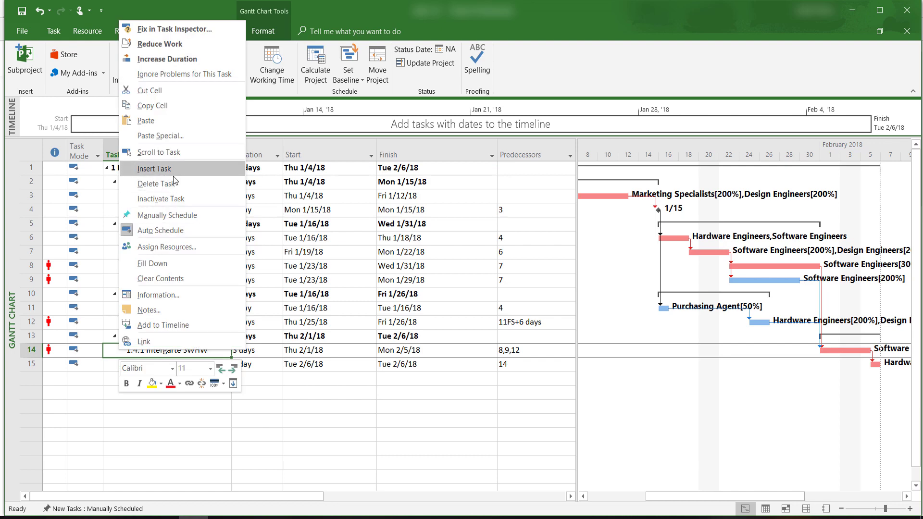
Step: Insert a 0-day Integration task above Intergarte SWHW starting 2/1/18
{"action": "left_click", "coordinate": [155, 168]}
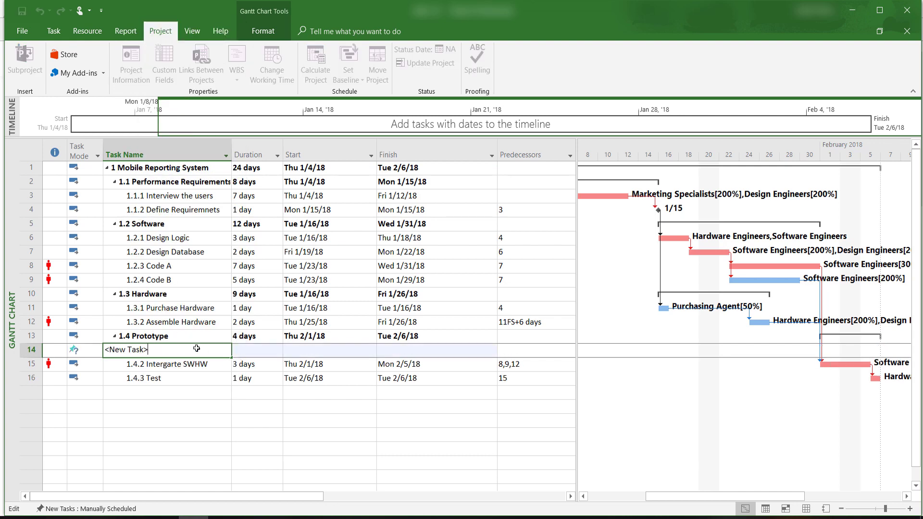
{"action": "type", "text": "Integration"}
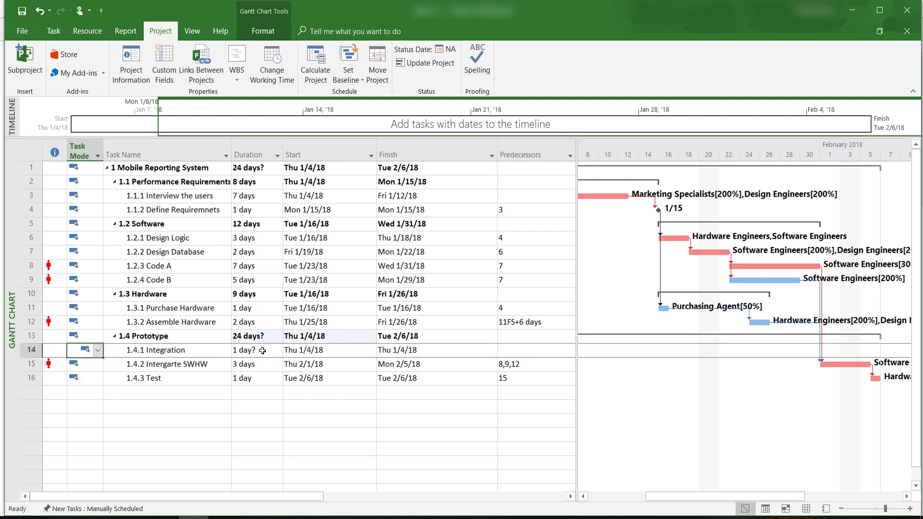
{"action": "left_click", "coordinate": [254, 350]}
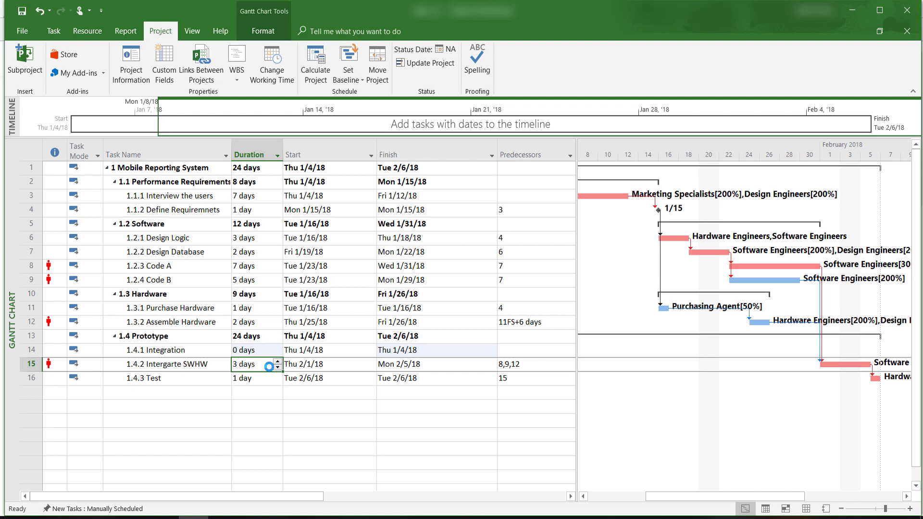
{"action": "mouse_move", "coordinate": [319, 365]}
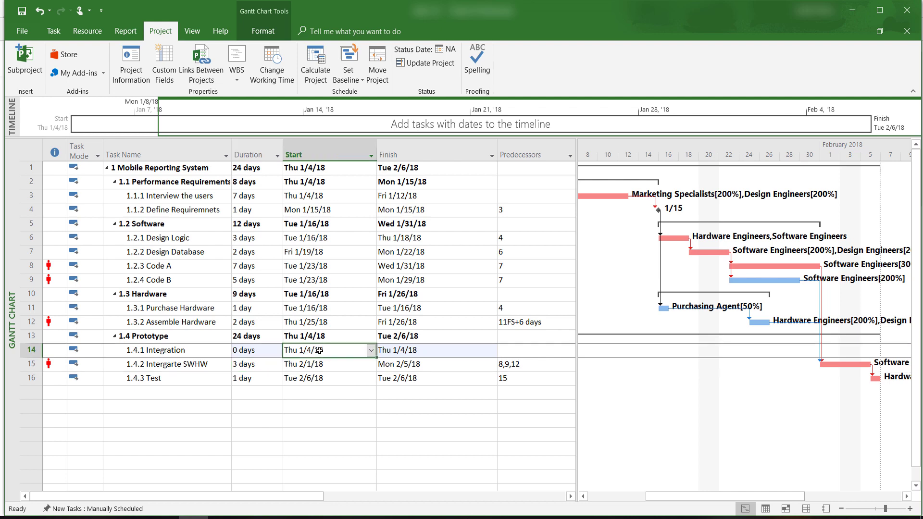
{"action": "type", "text": "2-1-"}
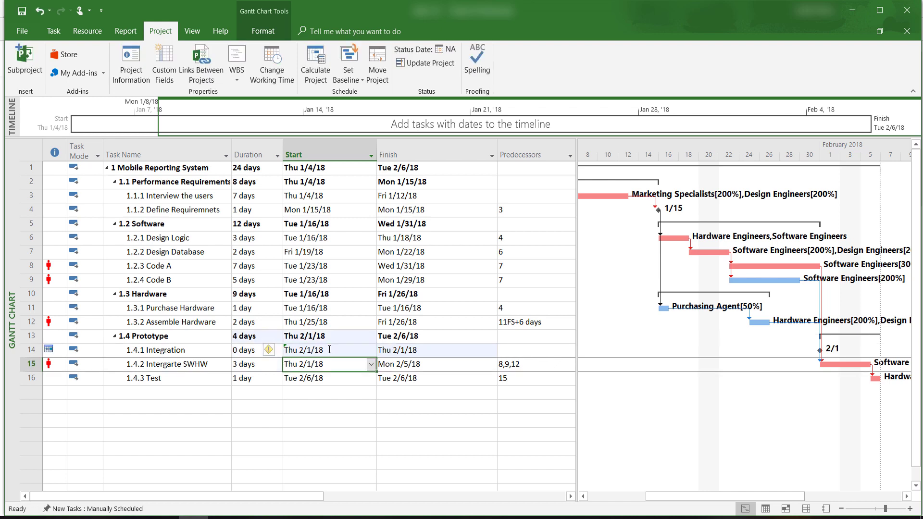
{"action": "scroll", "scroll_direction": "right", "scroll_amount": 3}
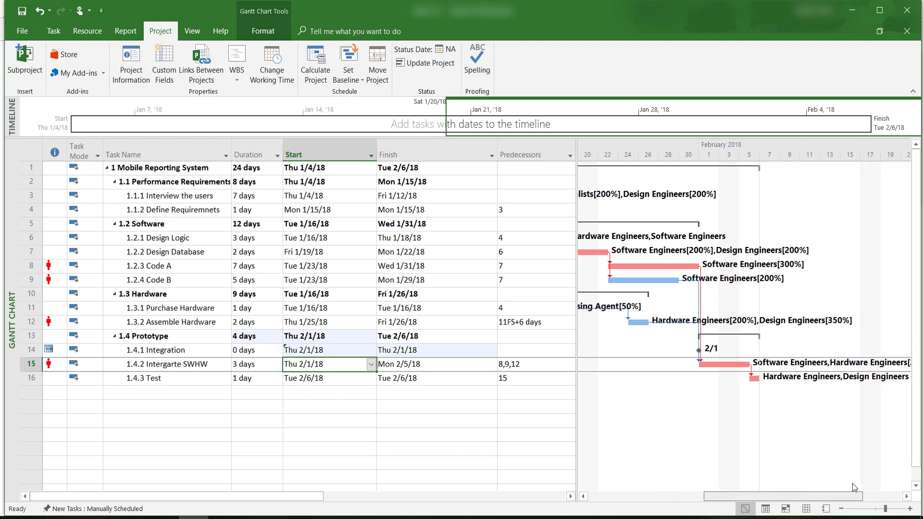